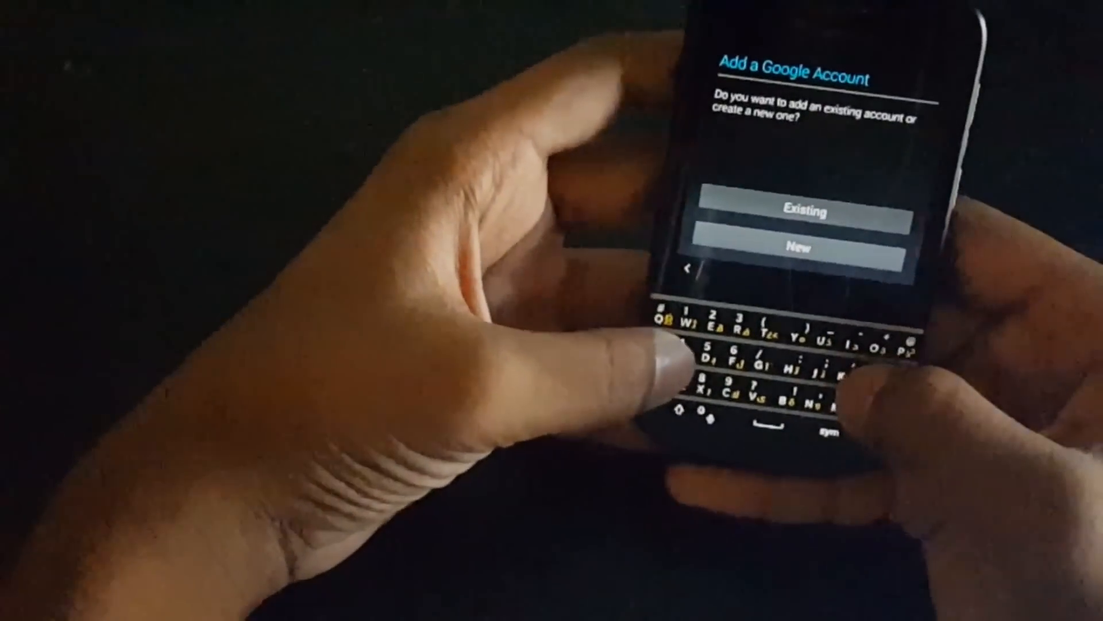
- Choose to add an existing Google account and reach the sign-in terms prompt
{"action": "left_click", "coordinate": [806, 213]}
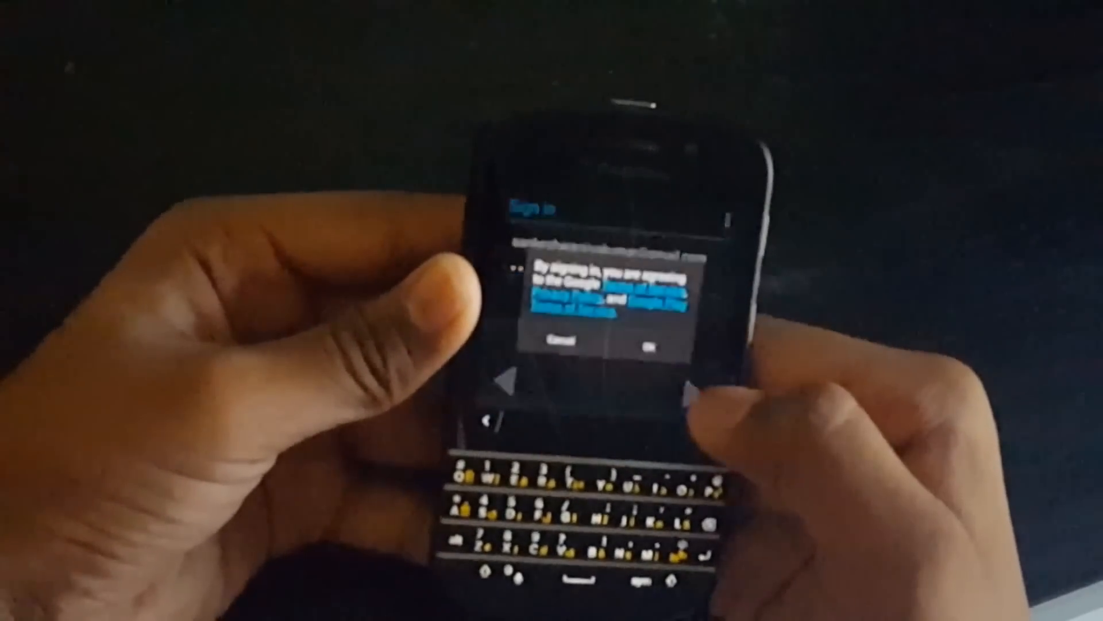
- Agree to Google's terms of service with OK to complete the account sign-in
{"action": "left_click", "coordinate": [648, 338]}
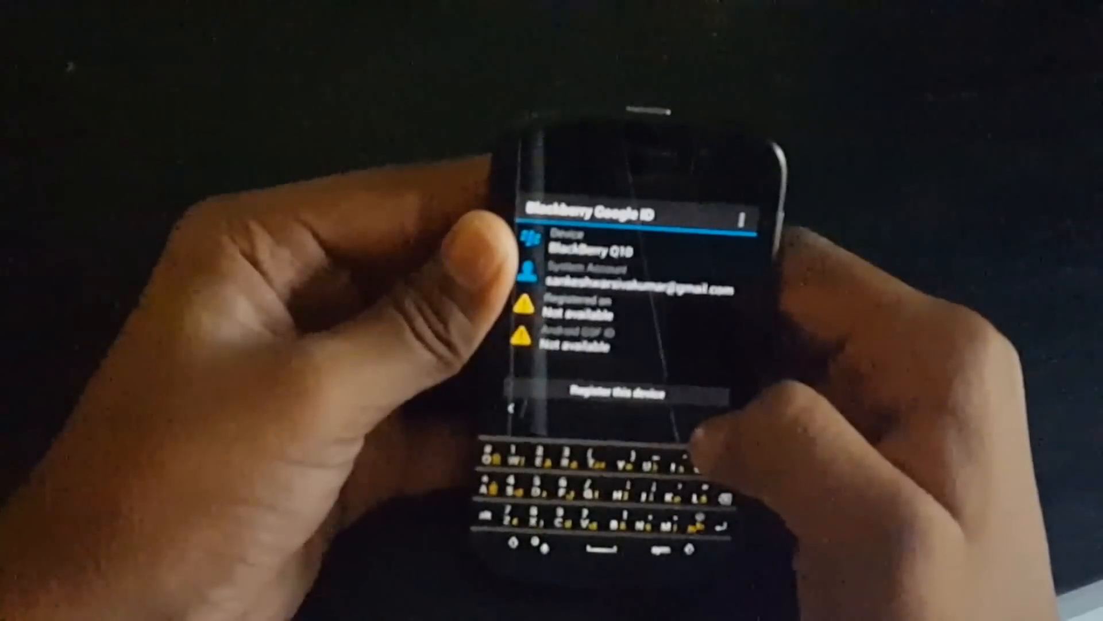
{"action": "left_click", "coordinate": [601, 392]}
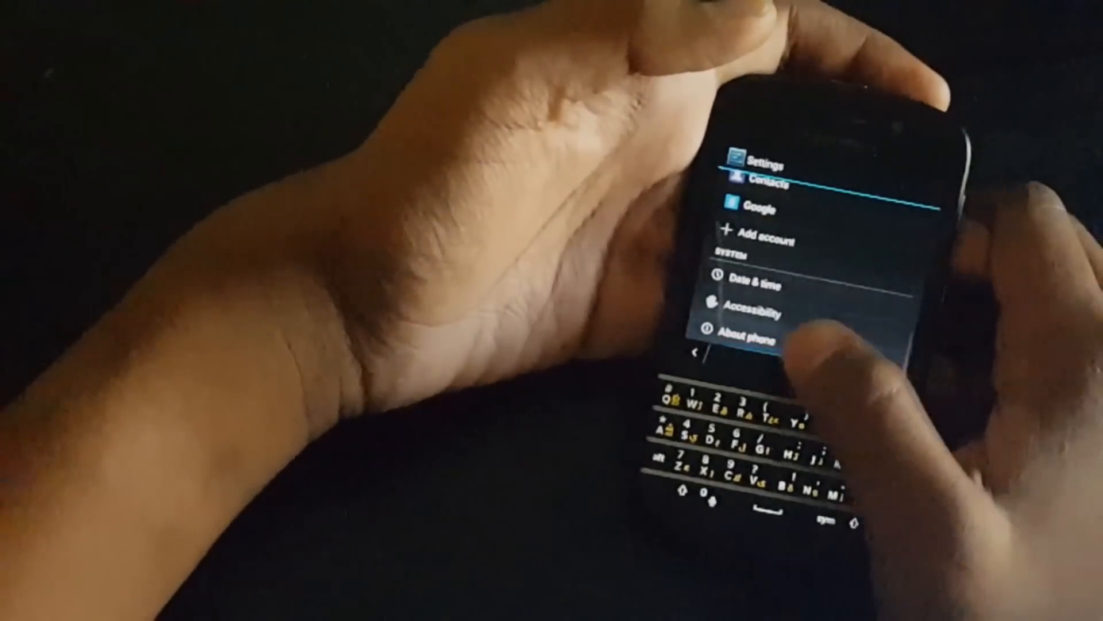
- Show About phone with model number, Android version 4.3 and baseband details
{"action": "left_click", "coordinate": [747, 338]}
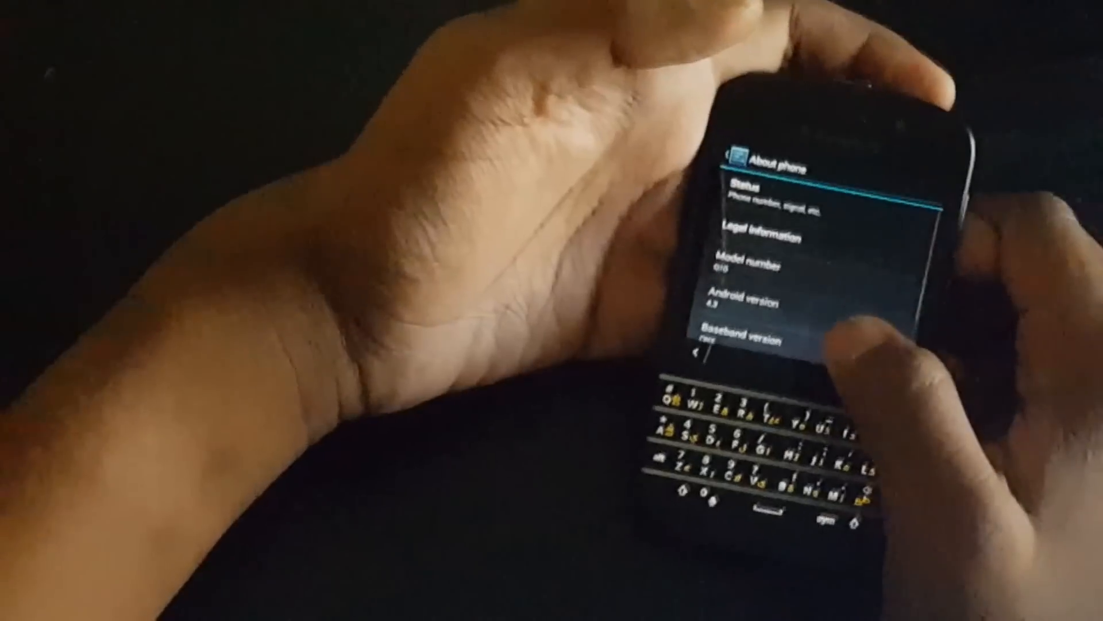